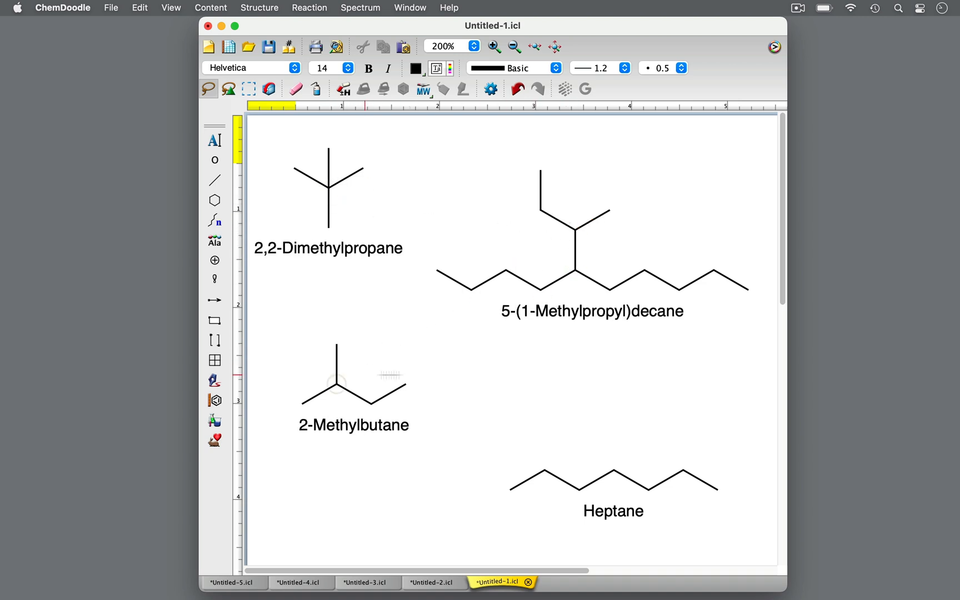
Open the ChemDoodle Preferences window over the branched heptane drawing
left_click(612, 432)
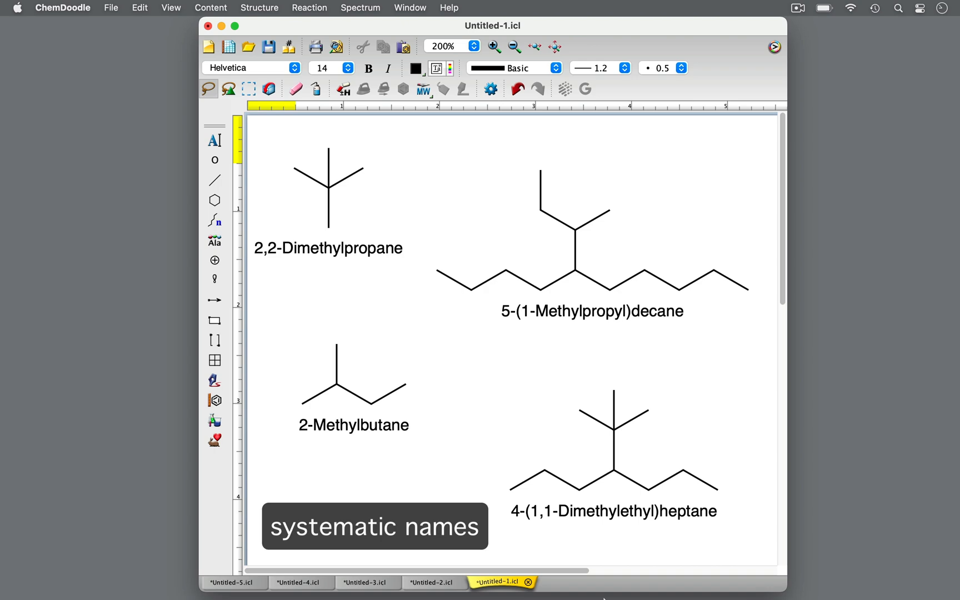
left_click(490, 89)
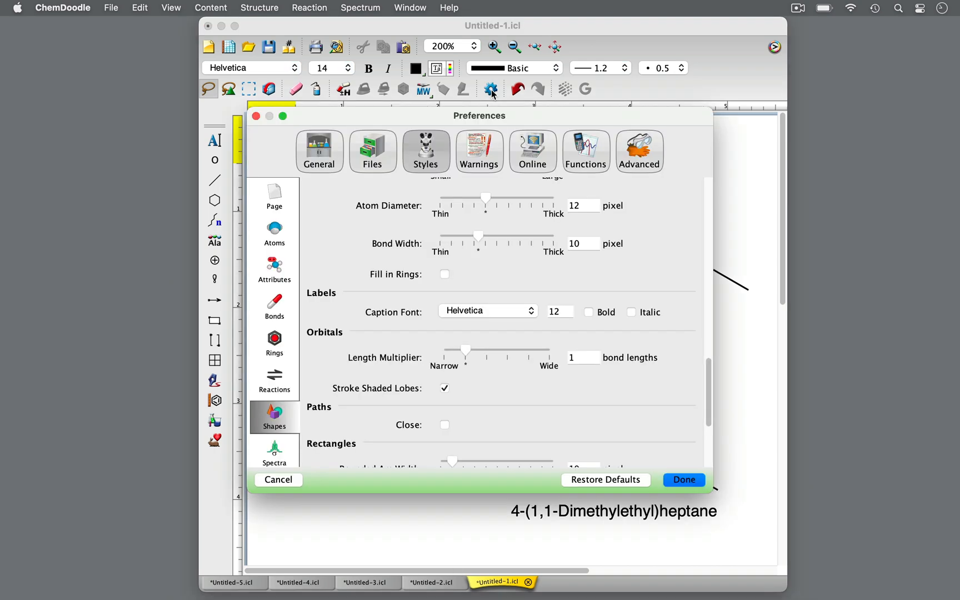
Turn on Use Non-systematic Names under Preferences > Functions
left_click(585, 151)
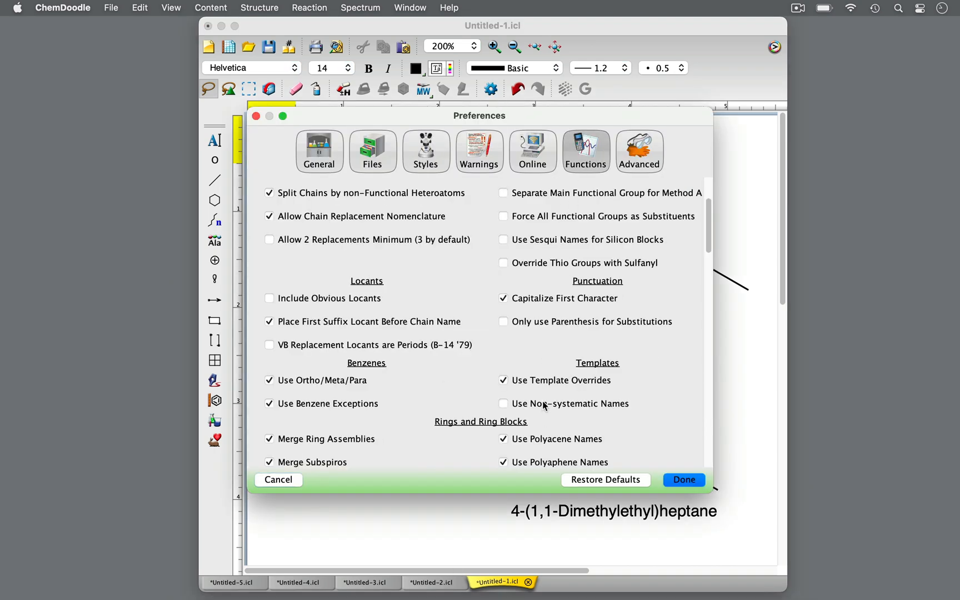
left_click(683, 480)
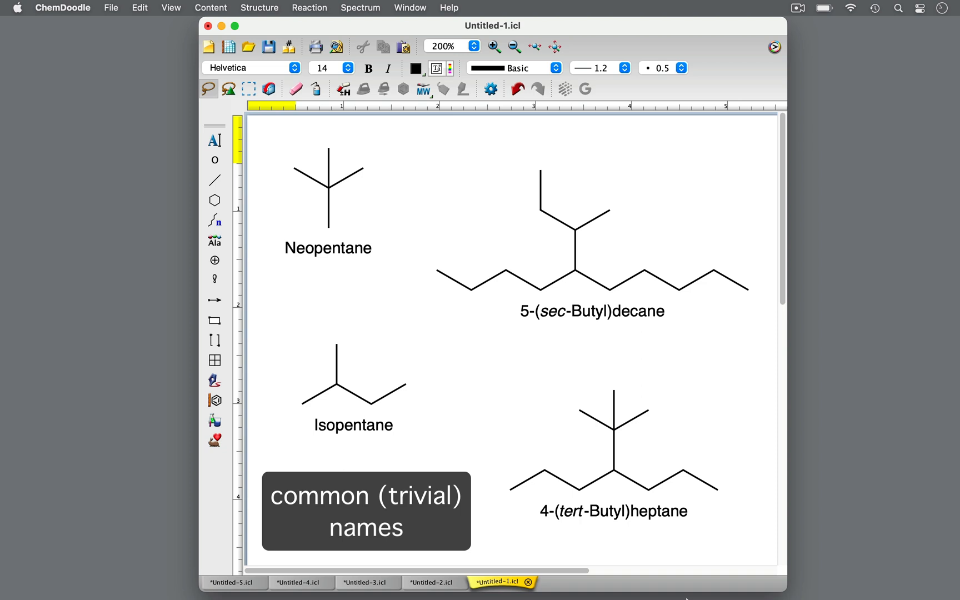
In Untitled-2, draw a cyclohexane ring with '-ane' text and add an IUPAC name label
left_click(432, 583)
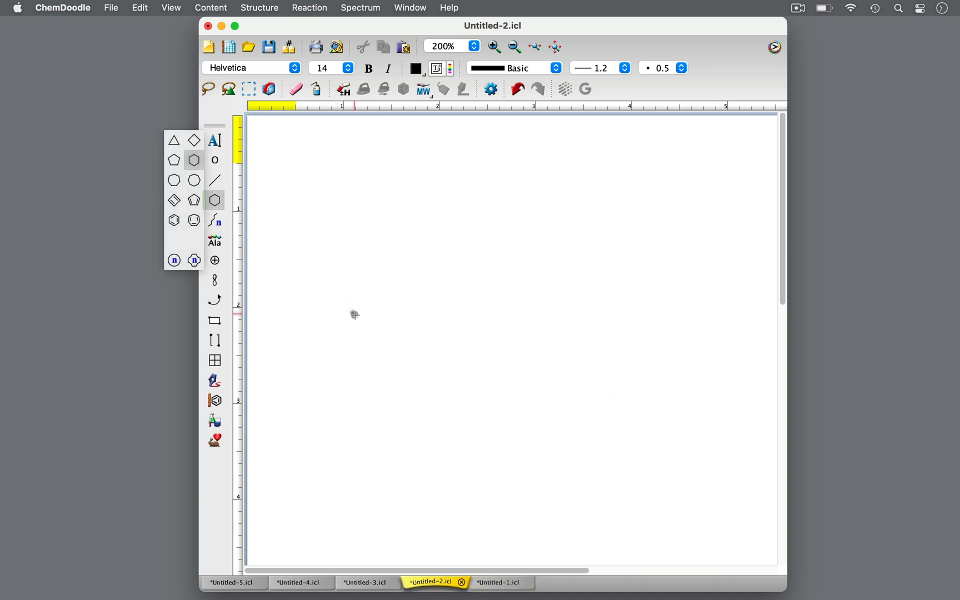
left_click(170, 8)
type("hex")
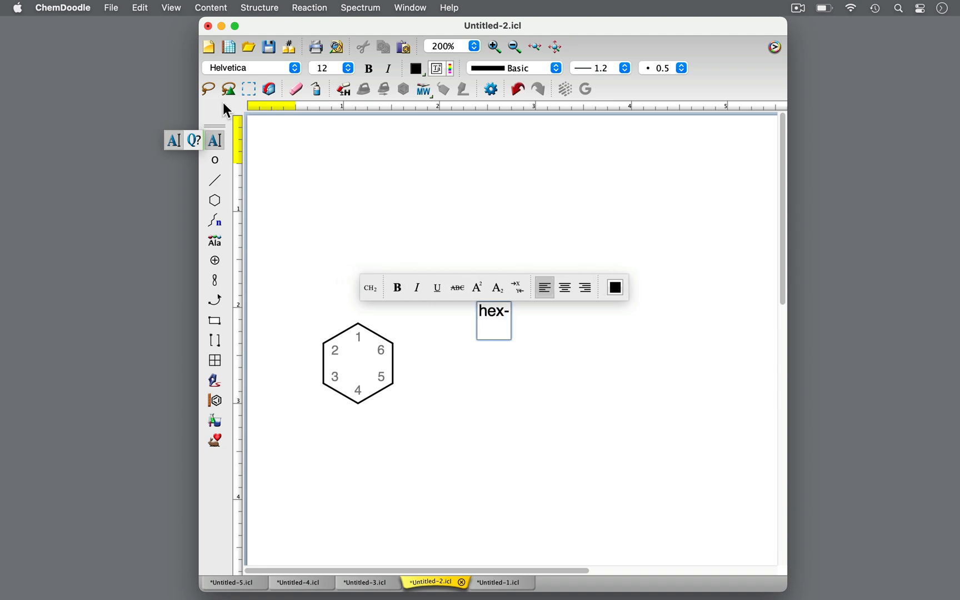
type("-ane")
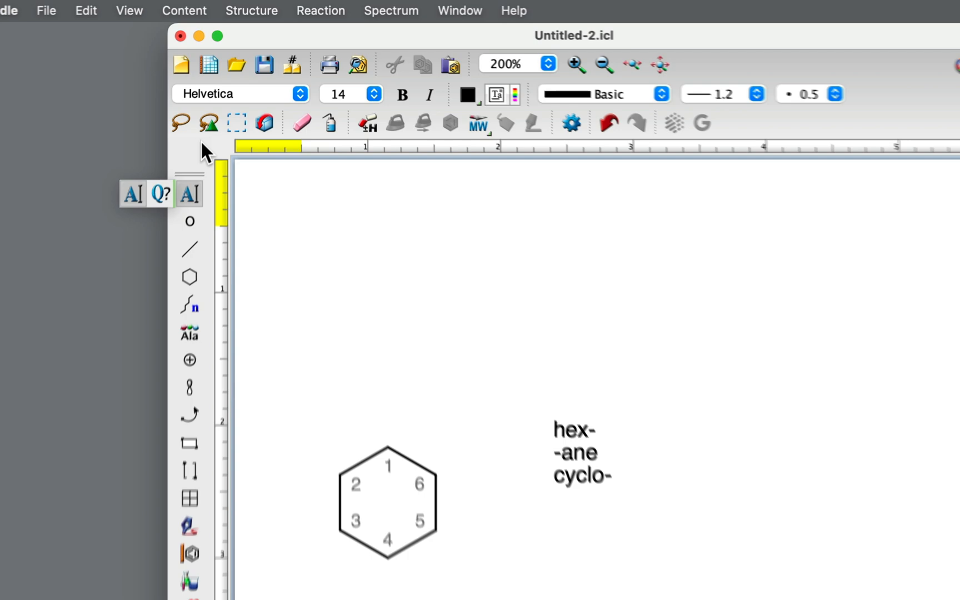
left_click(237, 124)
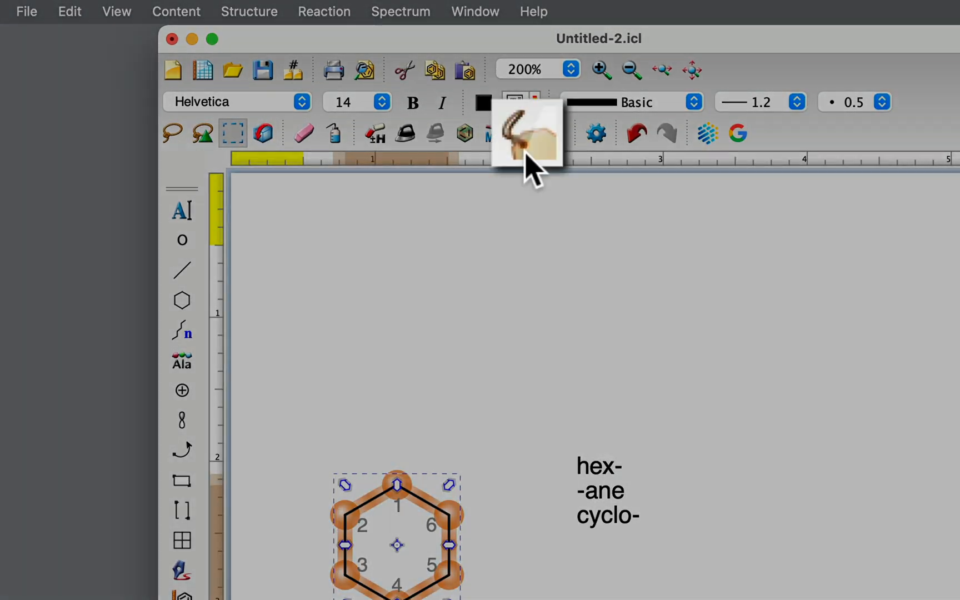
left_click(523, 133)
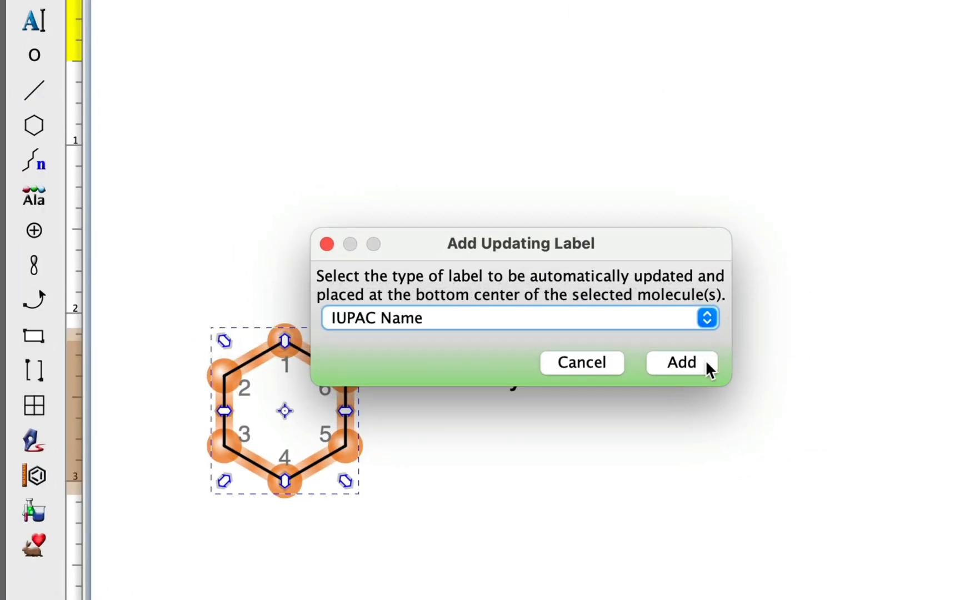
left_click(681, 362)
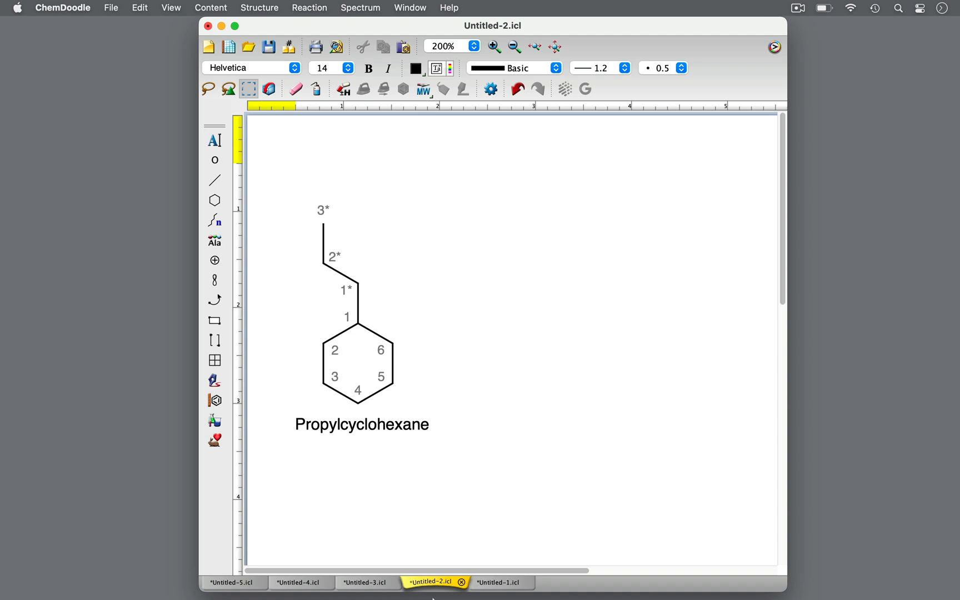
Draw a three-carbon chain off ring atom 1 to make Propylcyclohexane
left_click(347, 318)
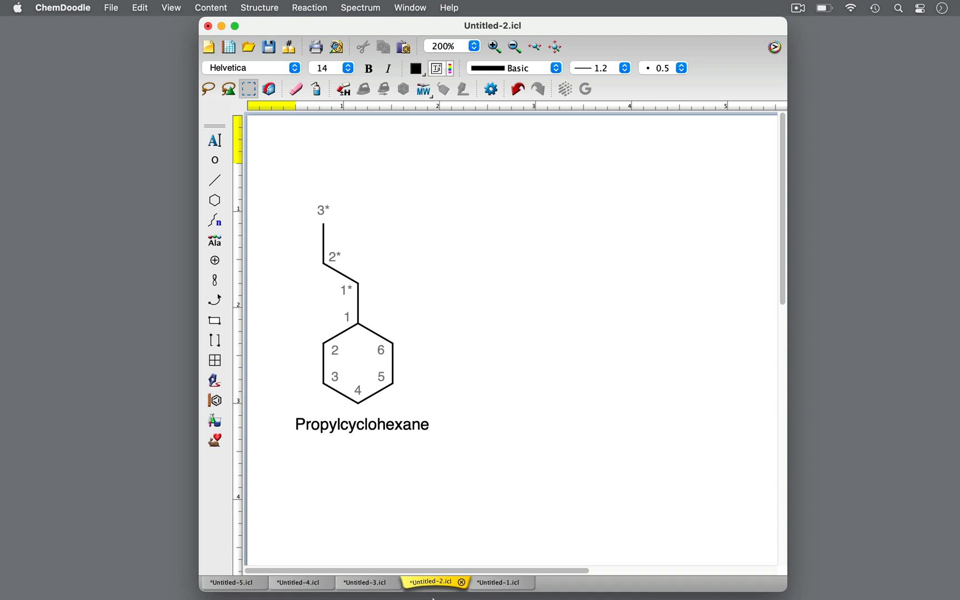
Label the new isopropylcyclohexane with its IUPAC name and highlight the propyl part of the name
left_click(347, 318)
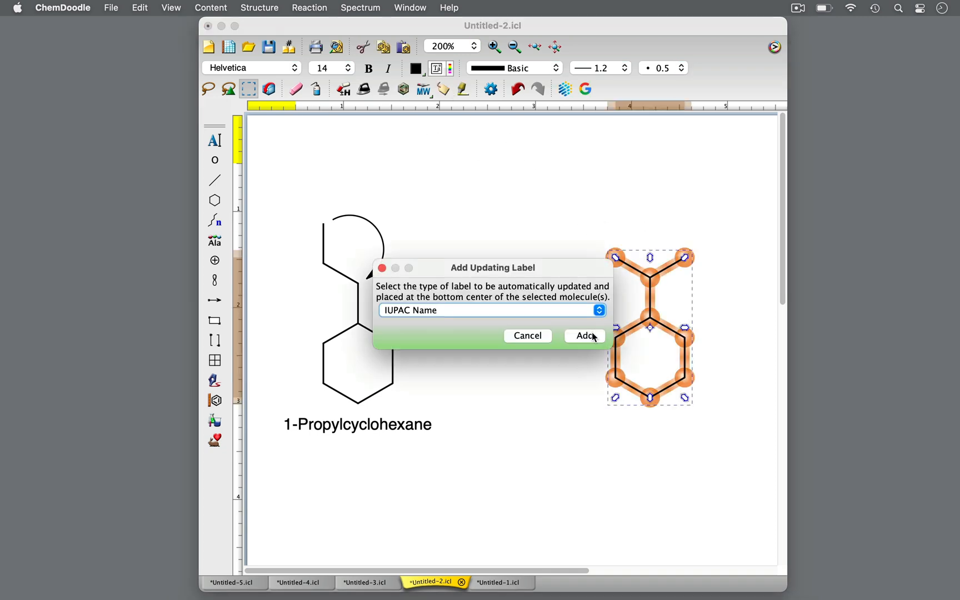
left_click(583, 335)
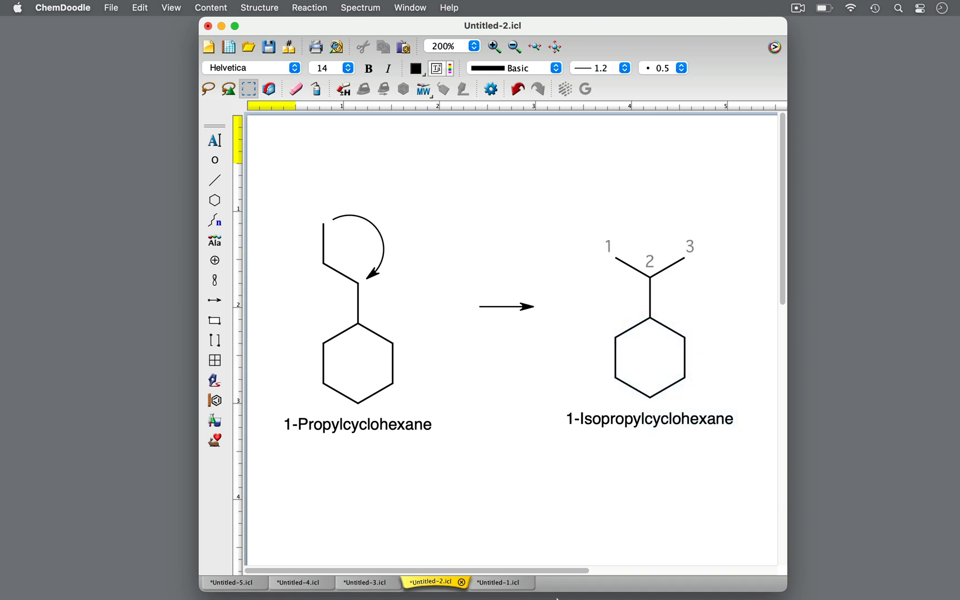
double_click(623, 419)
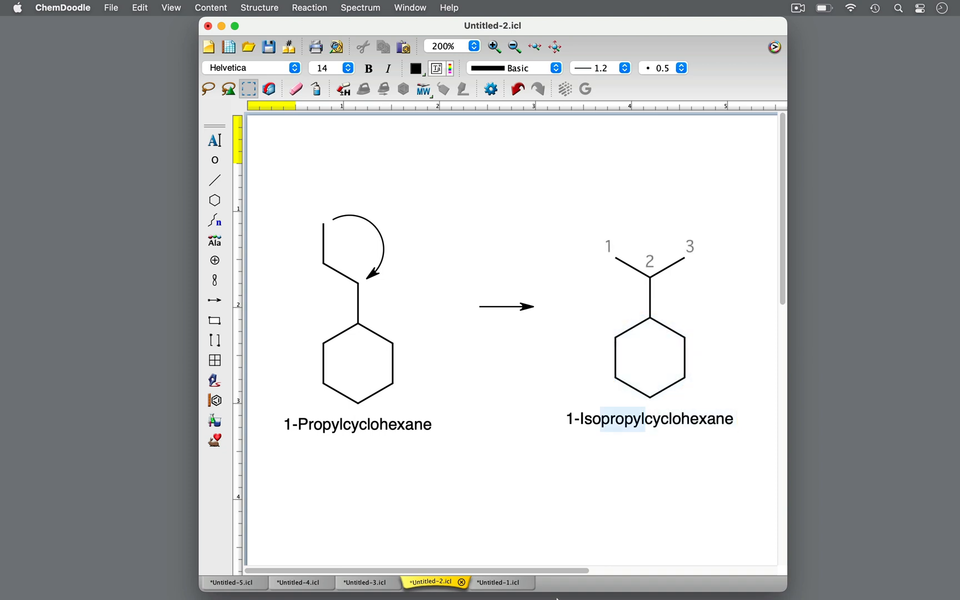
double_click(621, 420)
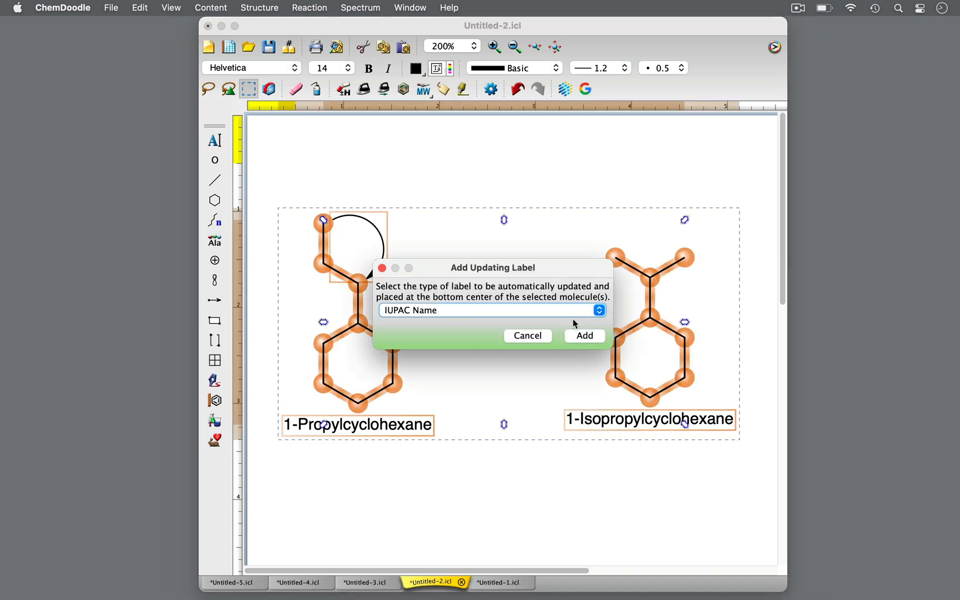
Add C9H18 formula labels to both cyclohexanes, then switch to the butylcyclohexane document
left_click(583, 335)
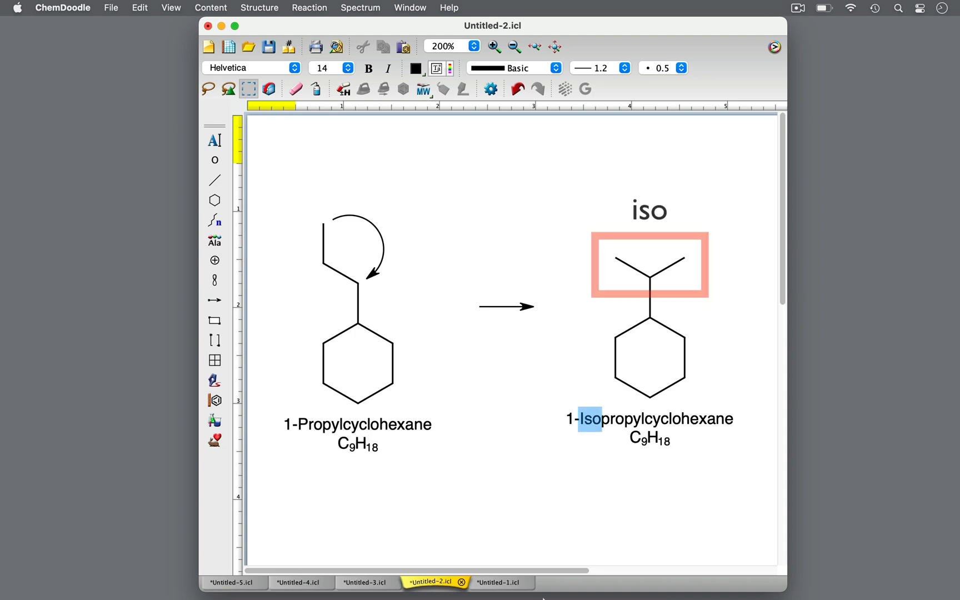
left_click(631, 257)
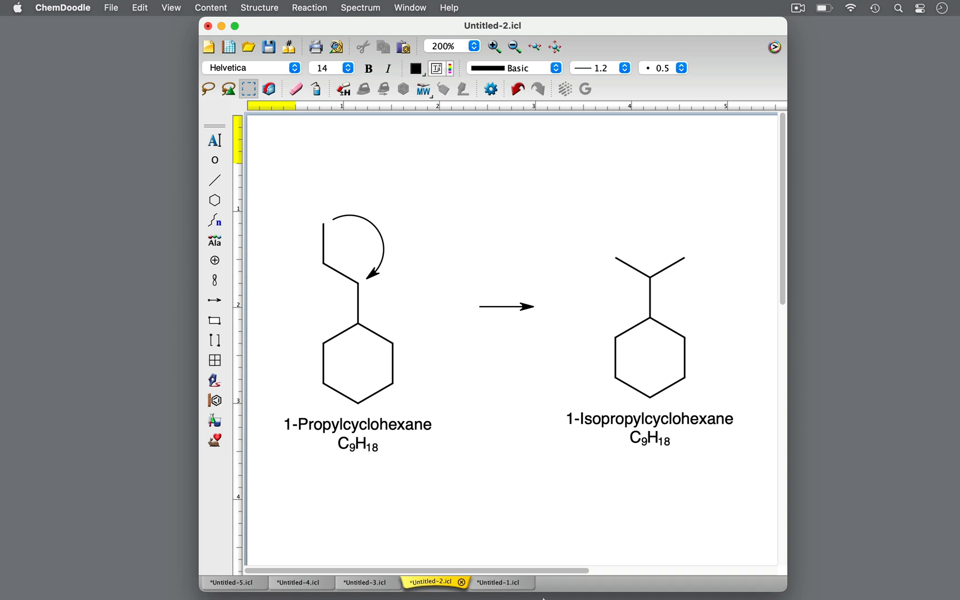
double_click(588, 419)
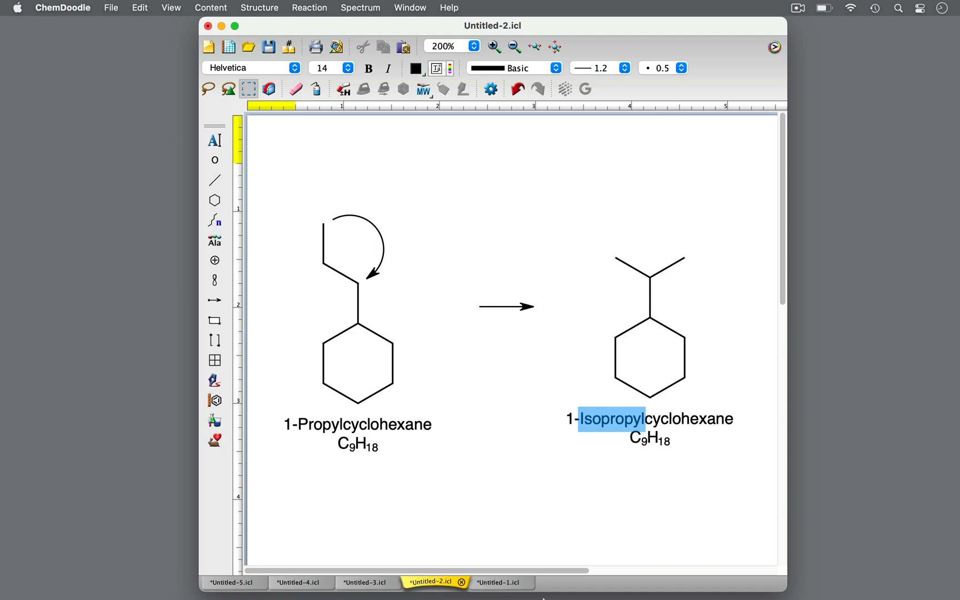
left_click(366, 582)
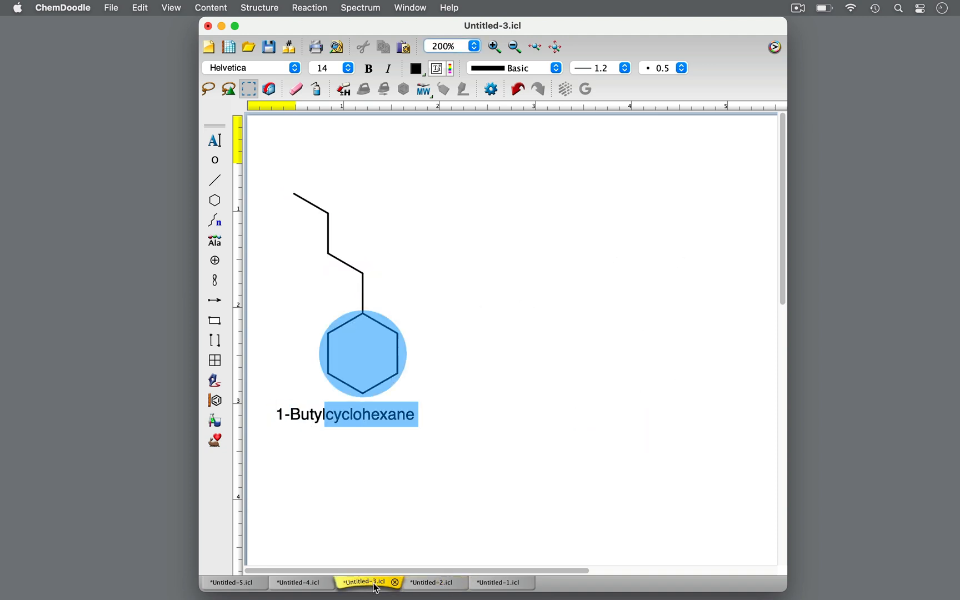
Draw a curved arrow on the butyl chain and label 1-Isobutylcyclohexane with its IUPAC name
left_click(214, 301)
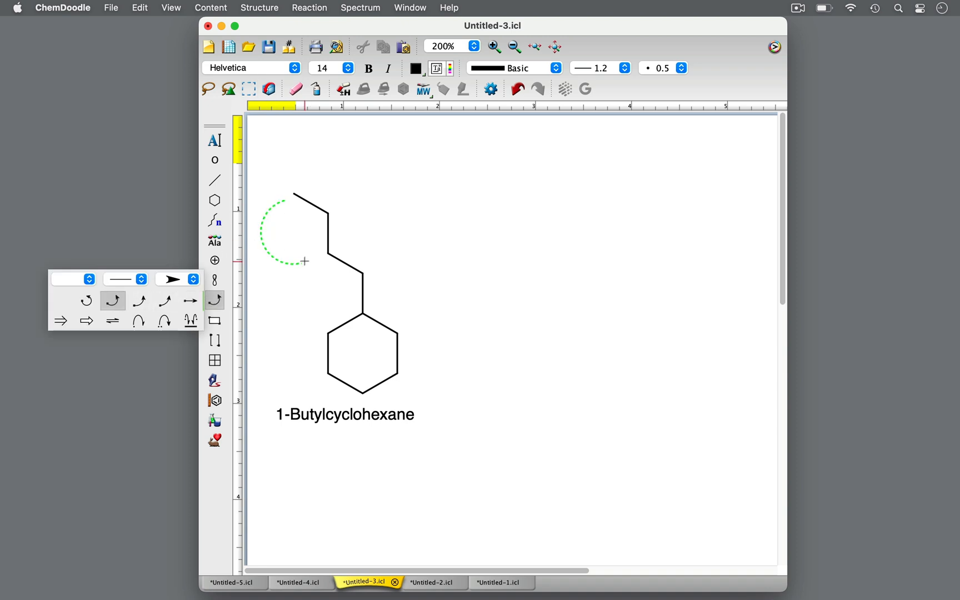
left_click(191, 300)
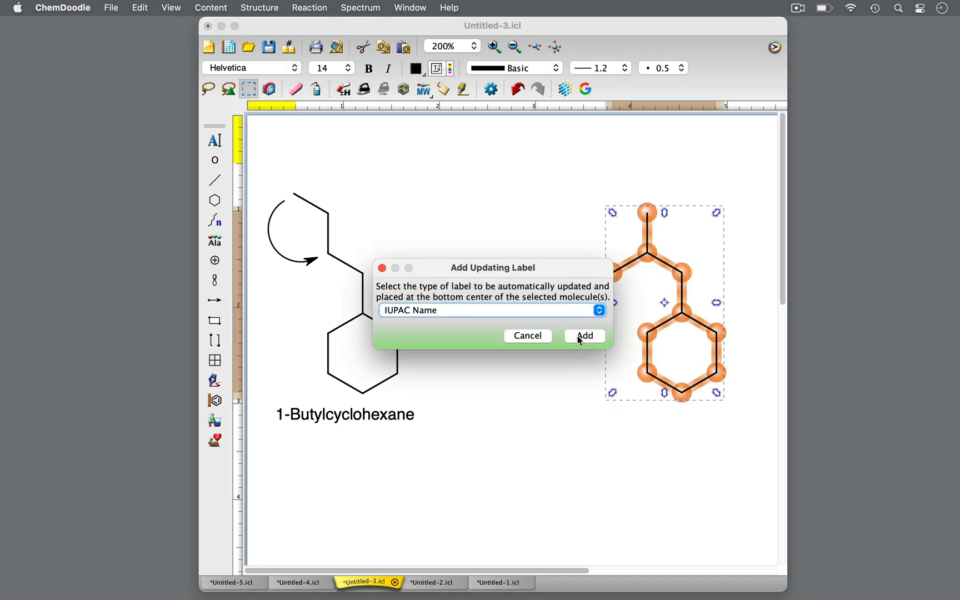
left_click(584, 335)
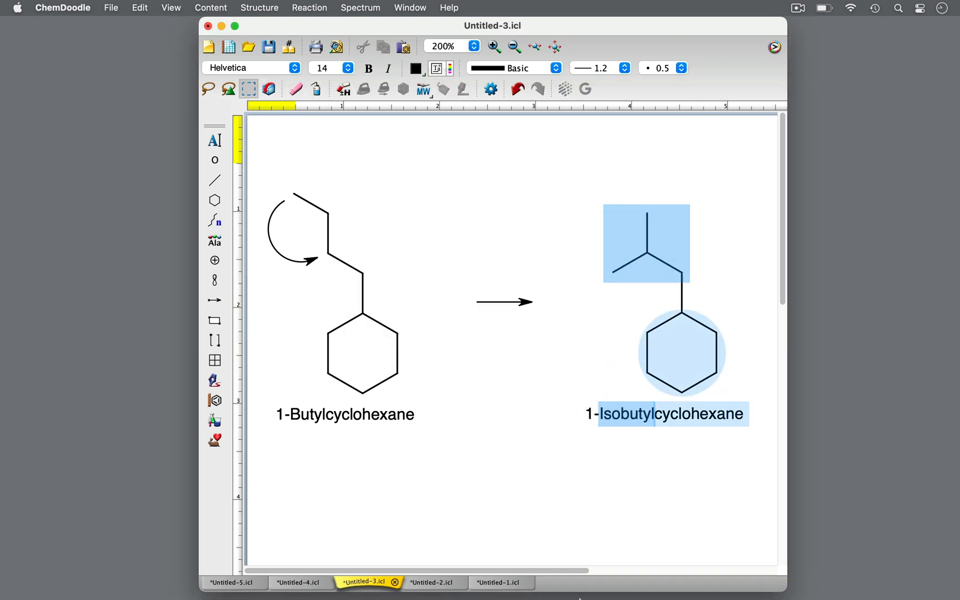
left_click(298, 582)
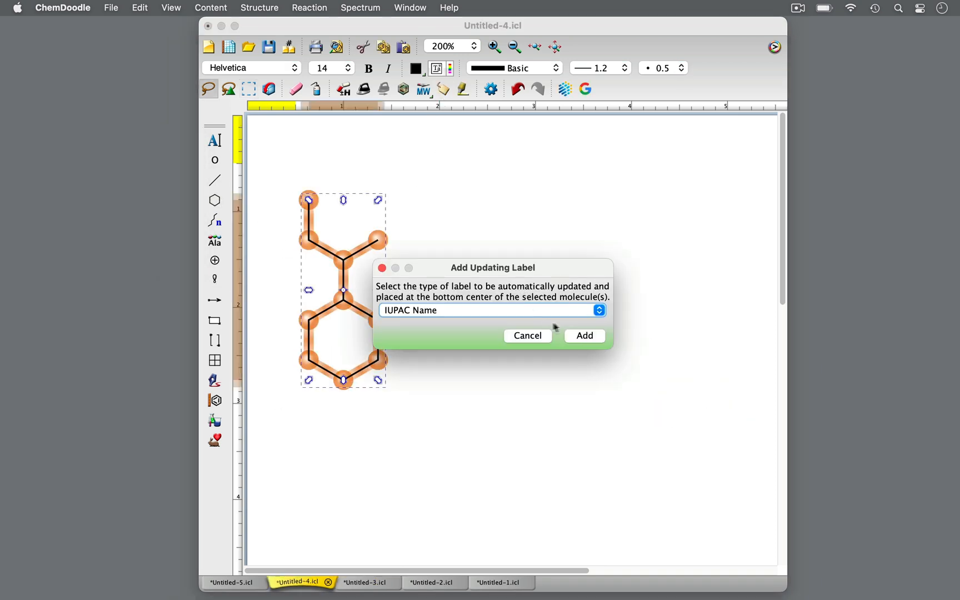
Label the structure 1-(sec-Butyl)cyclohexane, box the sec branch, and clear the page
left_click(583, 336)
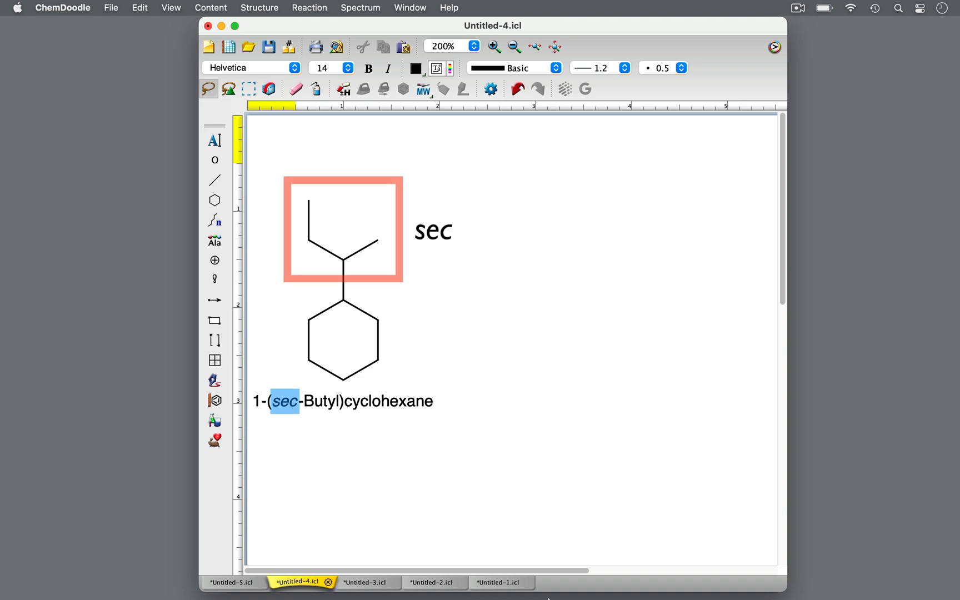
left_click(344, 340)
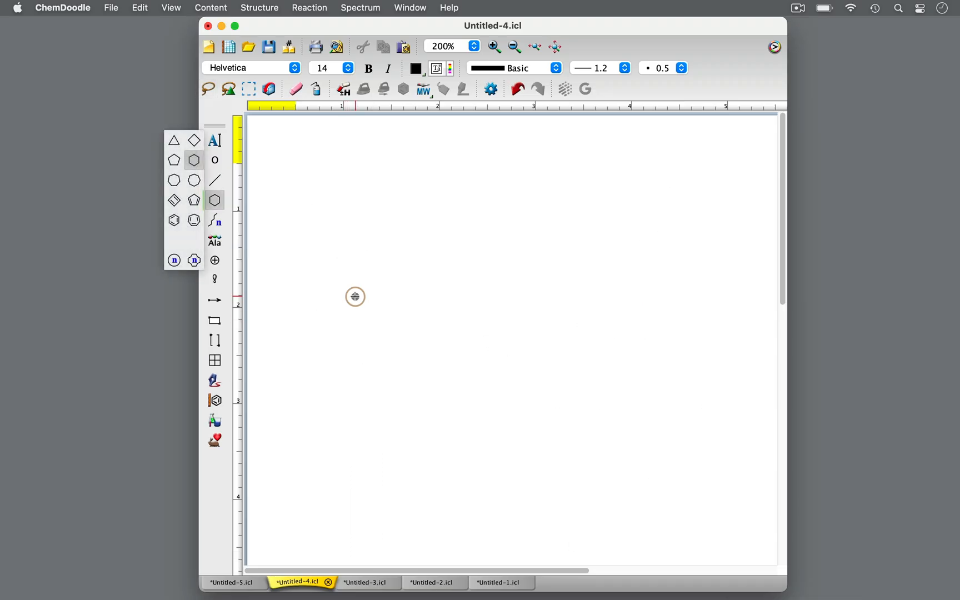
Draw tert-butylcyclohexane, label it 1-(tert-Butyl)cyclohexane, and box the branch with 'tert' text
left_click(355, 296)
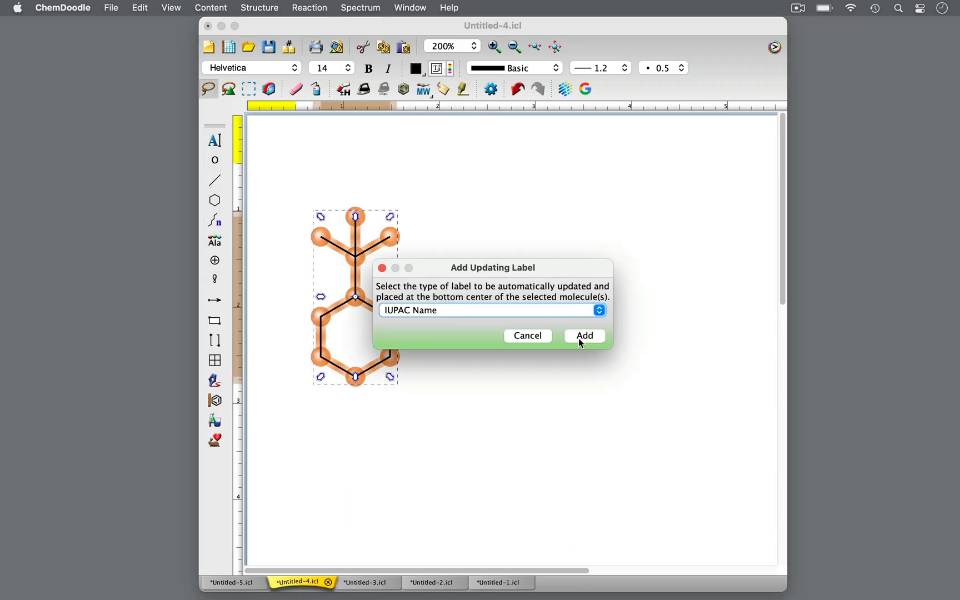
left_click(584, 336)
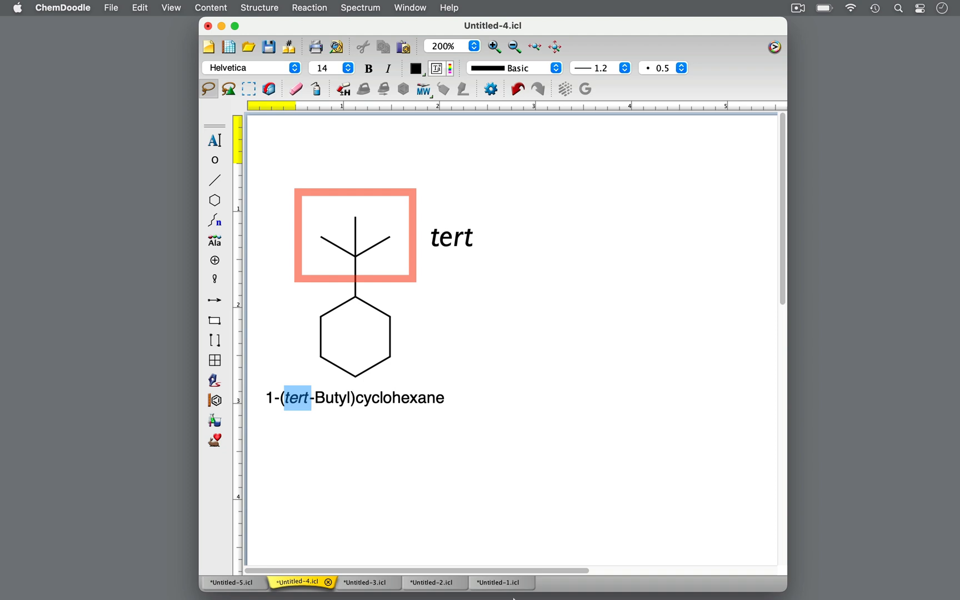
left_click(355, 337)
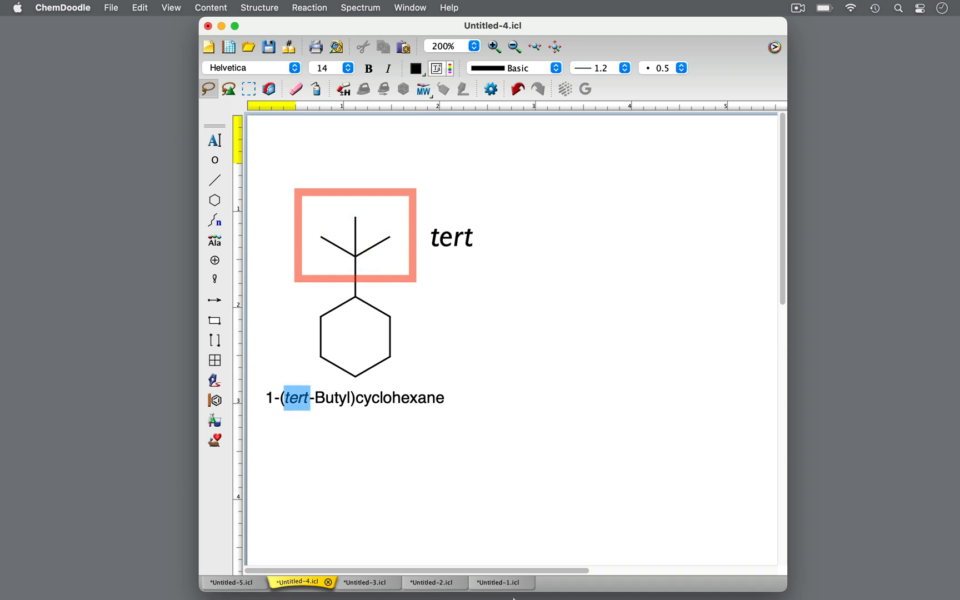
Add a labelled 1-(tert-Pentyl)cyclohexane beside the tert-butyl compound, then begin the next molecule
left_click(355, 239)
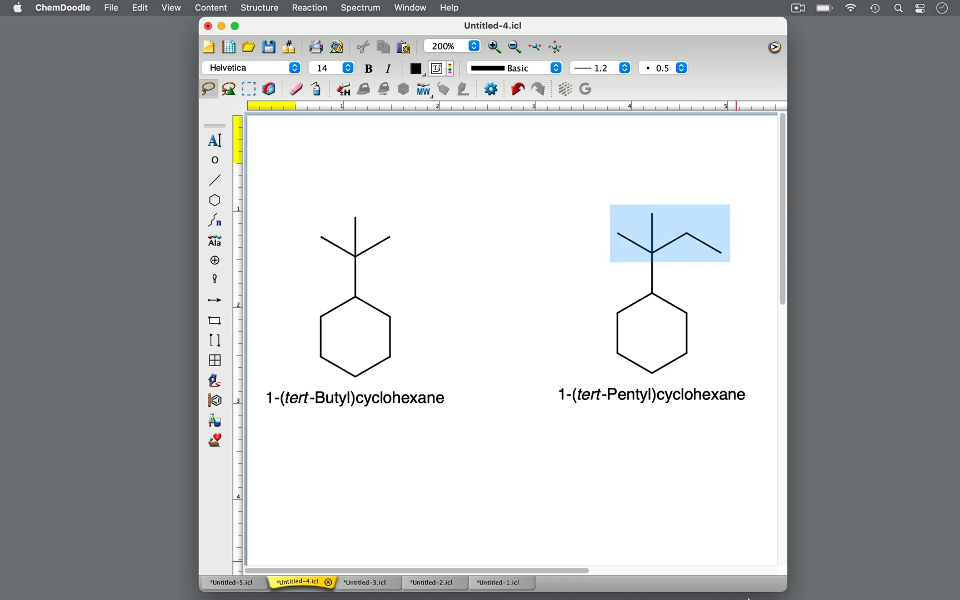
double_click(614, 396)
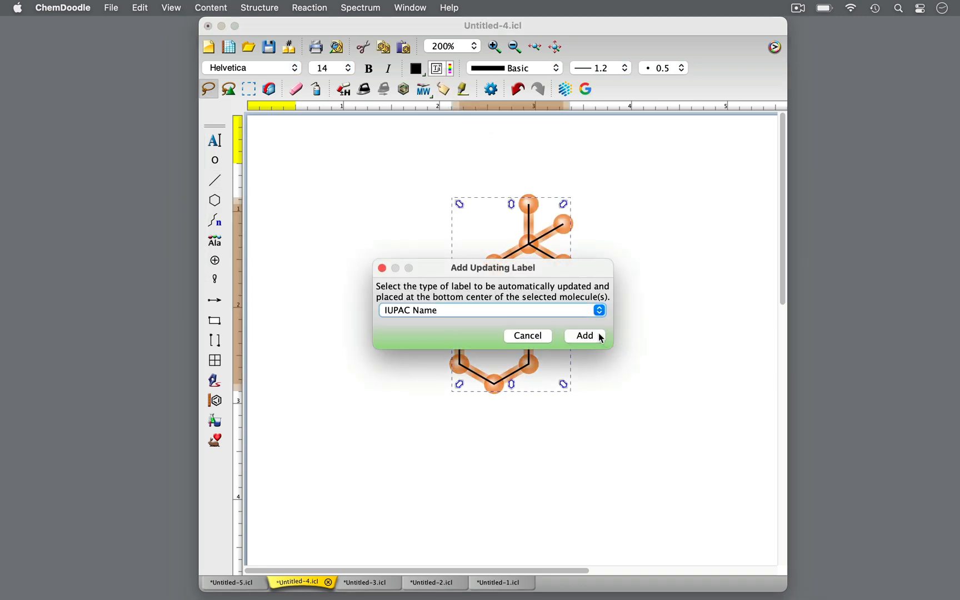
Add the IUPAC name label 1-Neopentylcyclohexane, then deselect the structure and its name
left_click(585, 336)
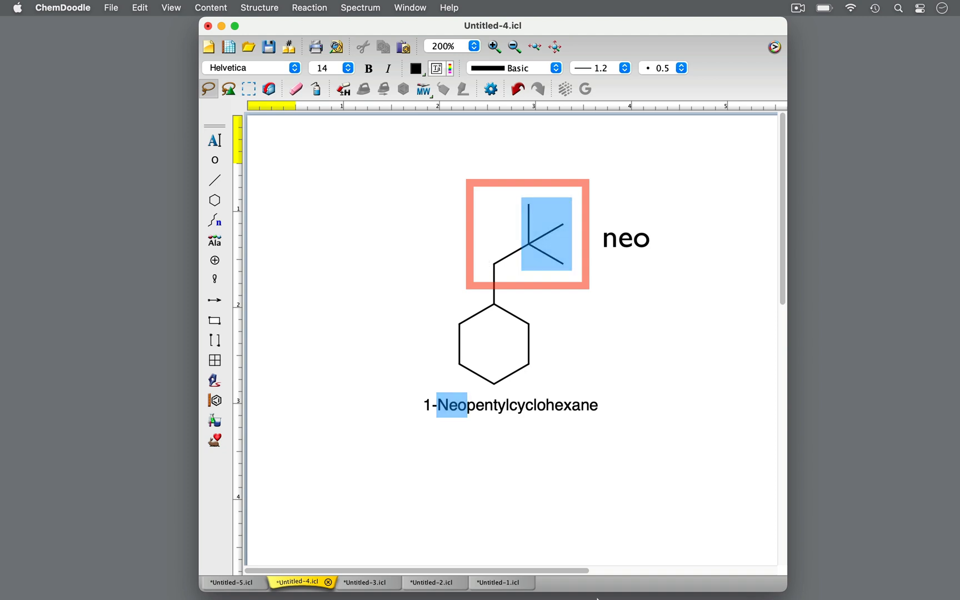
left_click(367, 460)
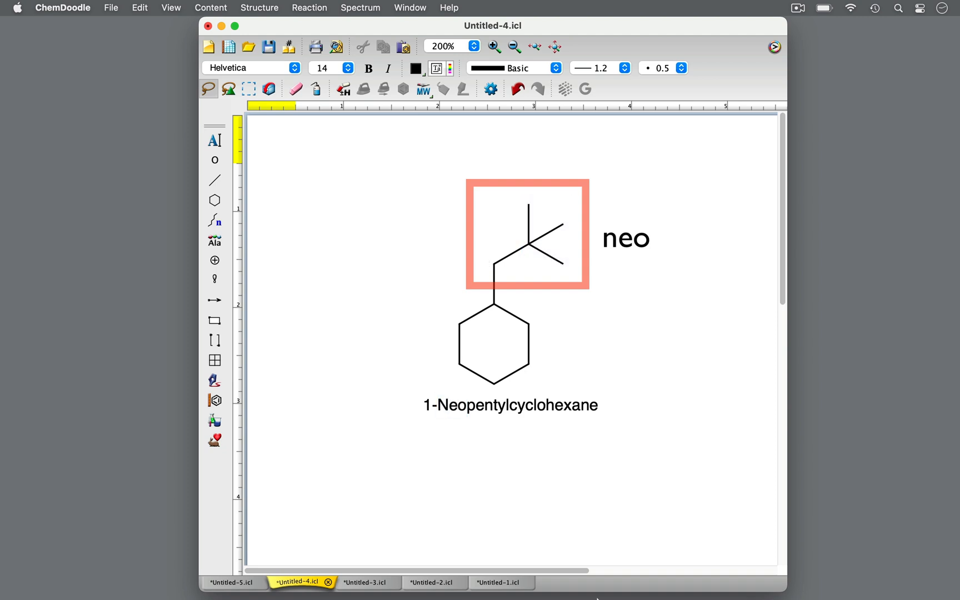
mouse_move(527, 243)
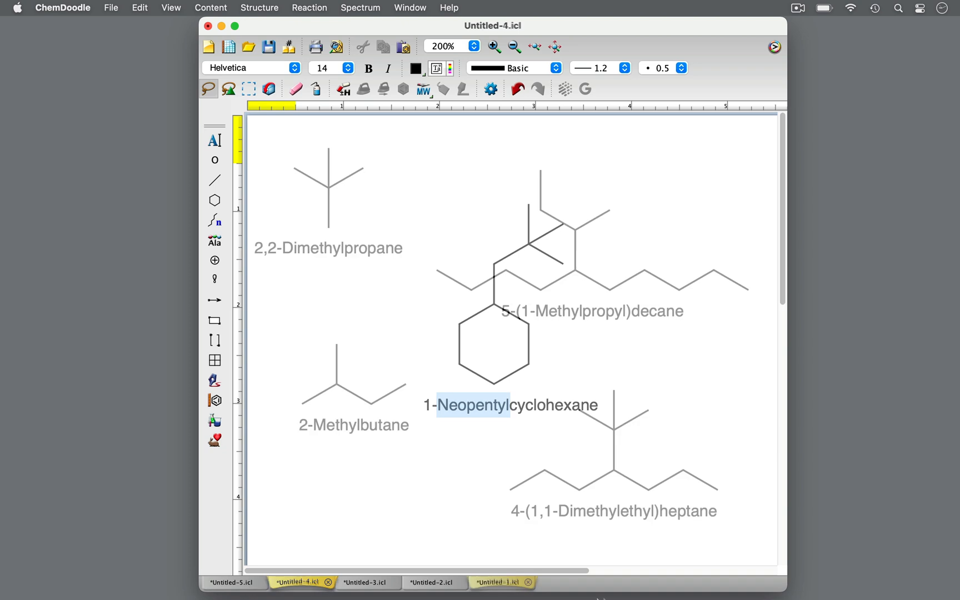
Switch from Untitled-1 to the Untitled-5 summary of the four butyl/neopentyl cyclohexanes
left_click(497, 582)
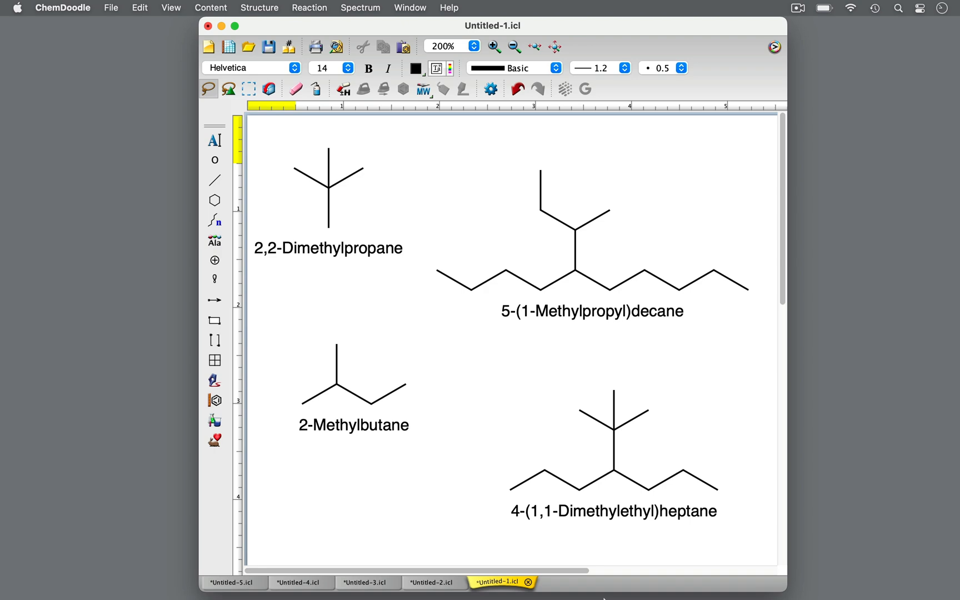
left_click(232, 582)
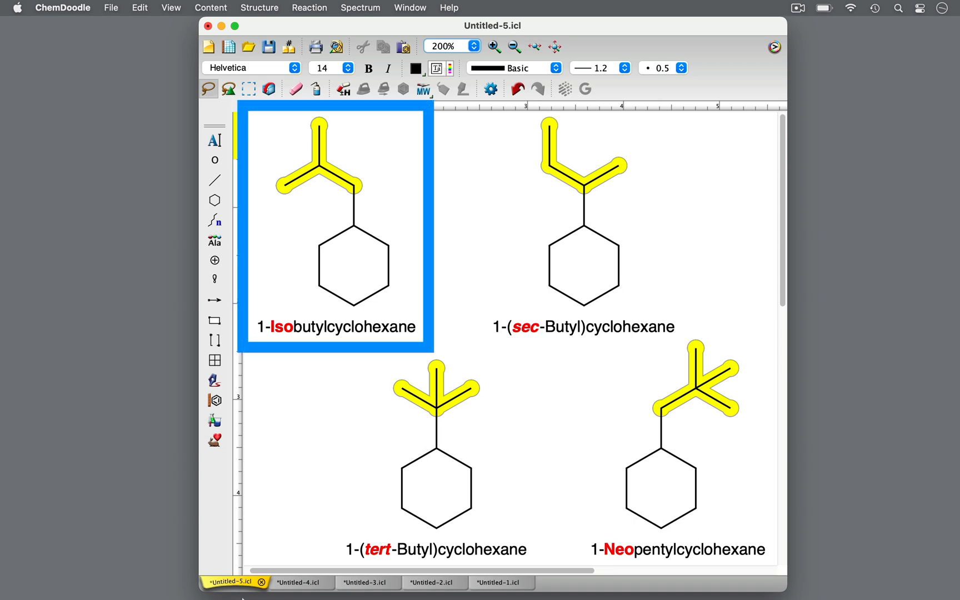
left_click(678, 441)
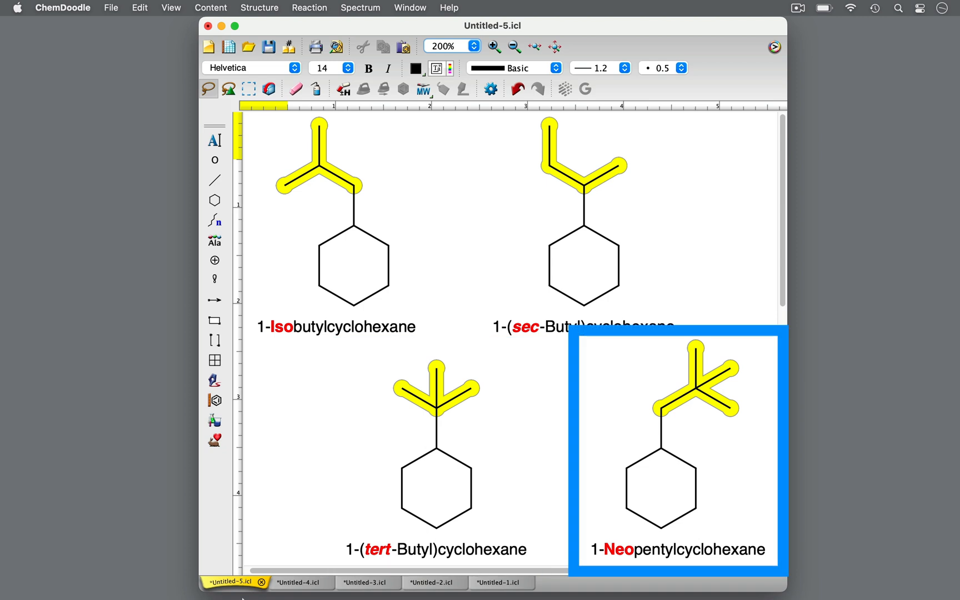